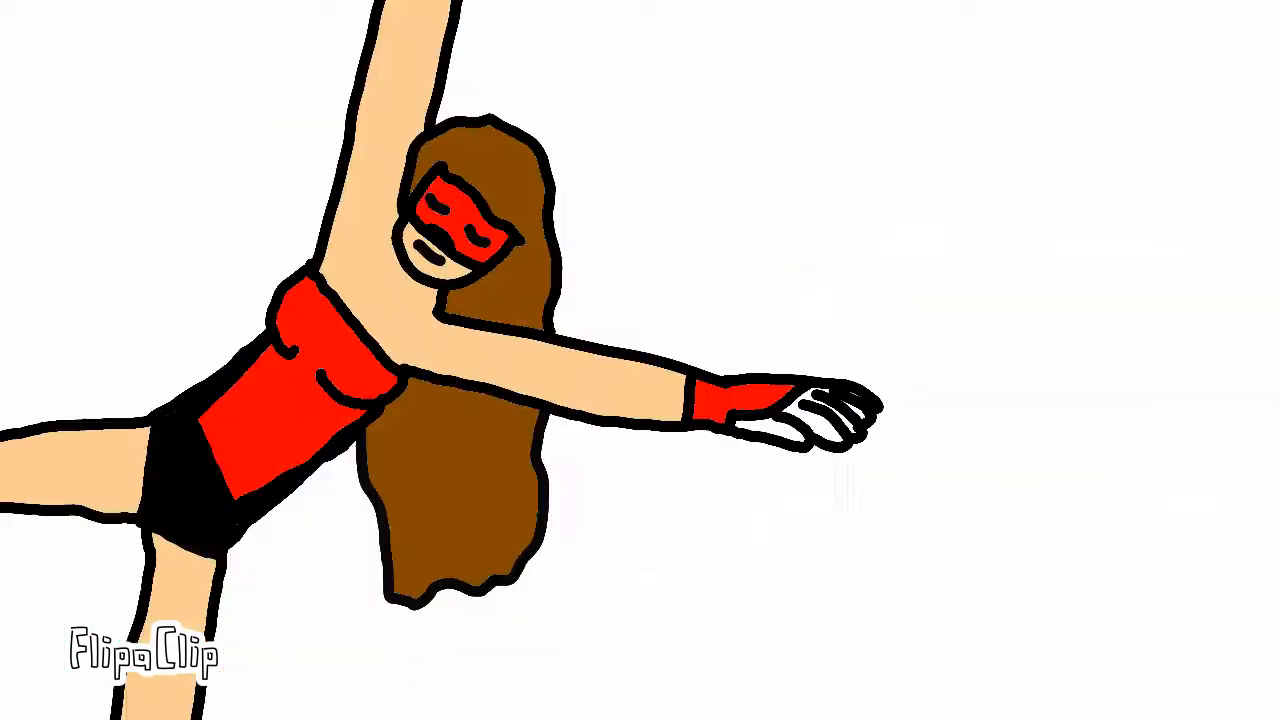
{"action": "type", "text": "On A Diet"}
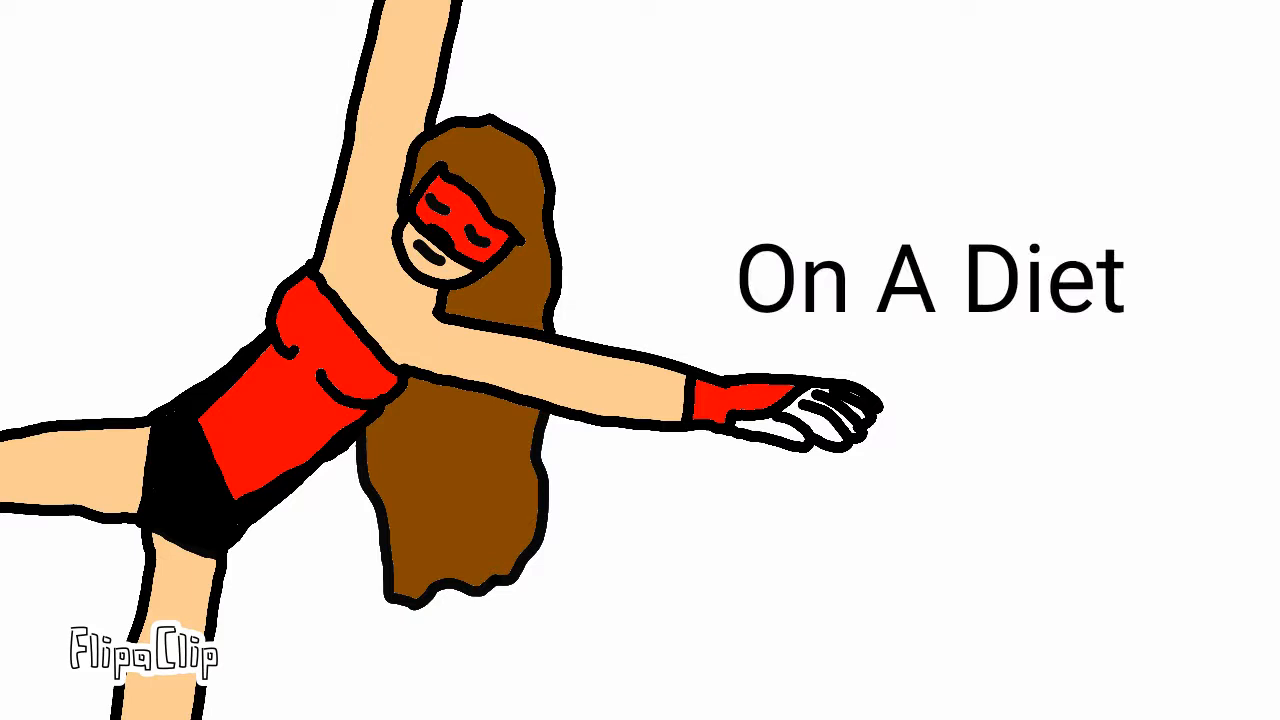